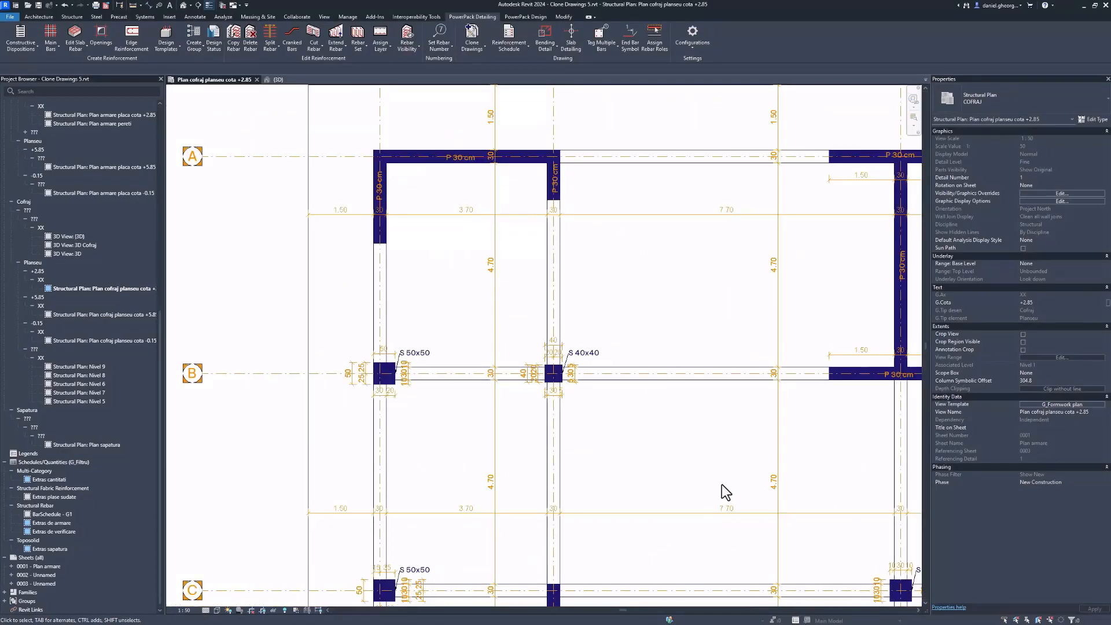
- From the 3D view, clone the +2.85 formwork plan from the template slab onto the similar slab
click(273, 78)
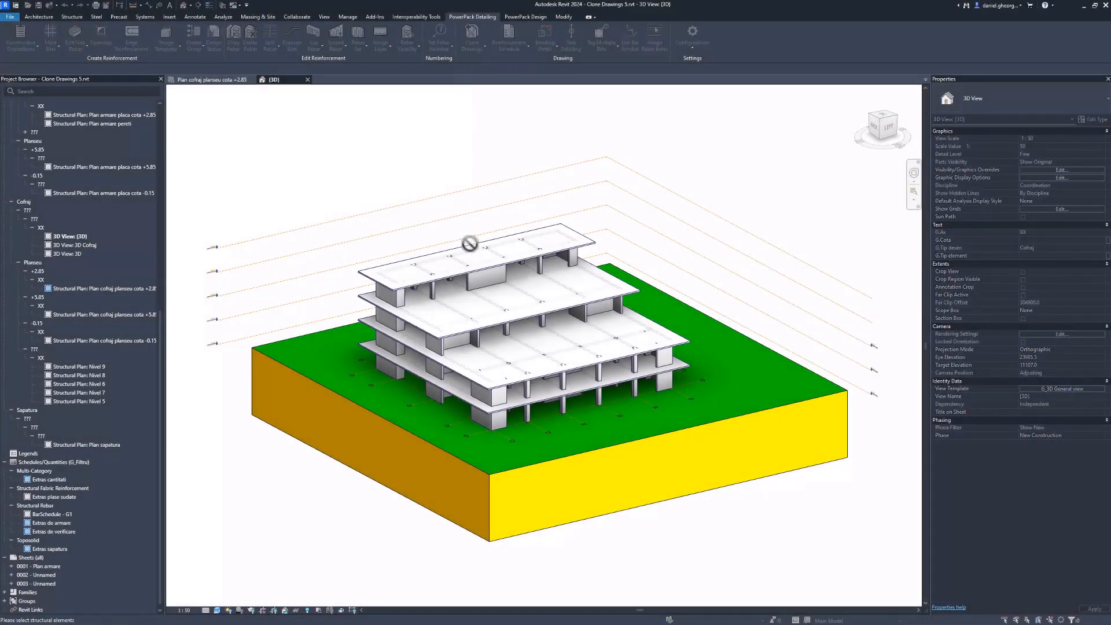
click(467, 385)
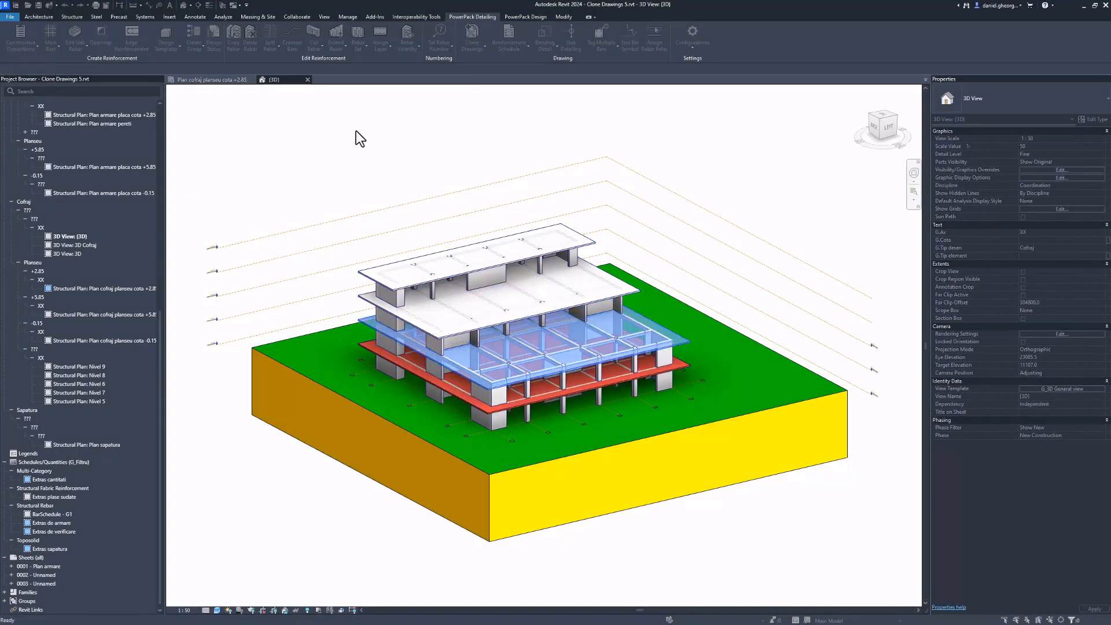
click(472, 36)
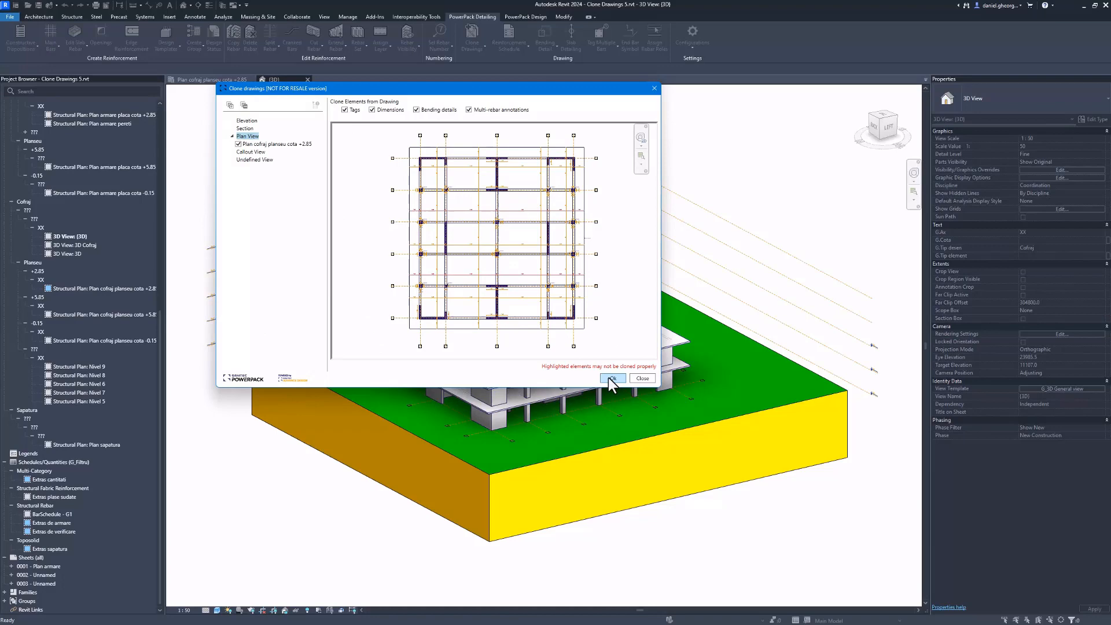
click(612, 377)
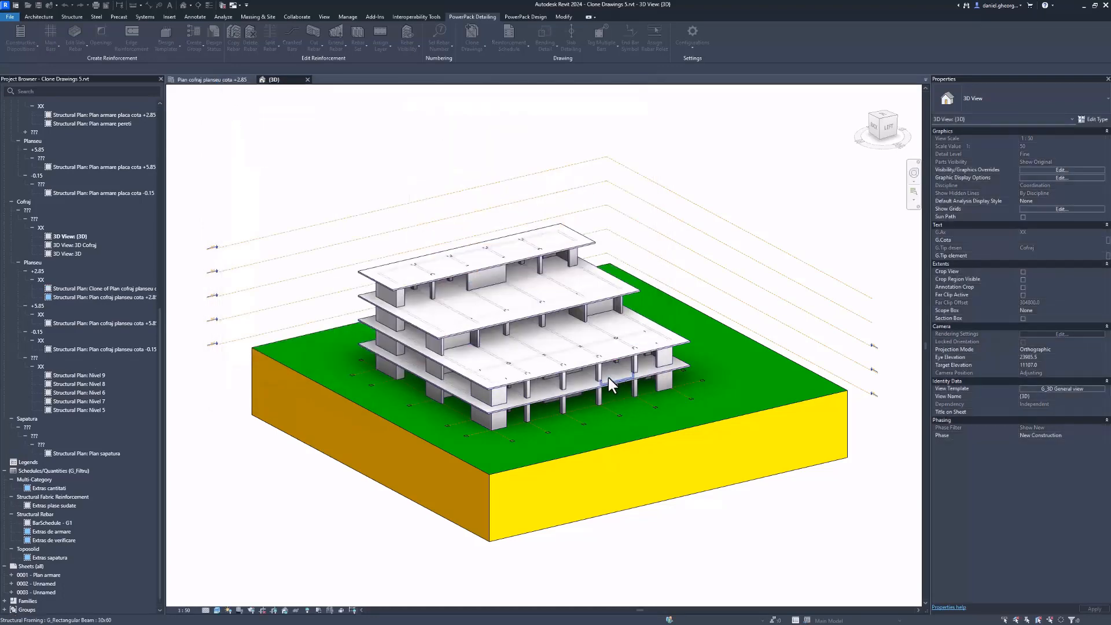
- Open the newly cloned +2.85 floor plan view from the Project Browser
click(103, 288)
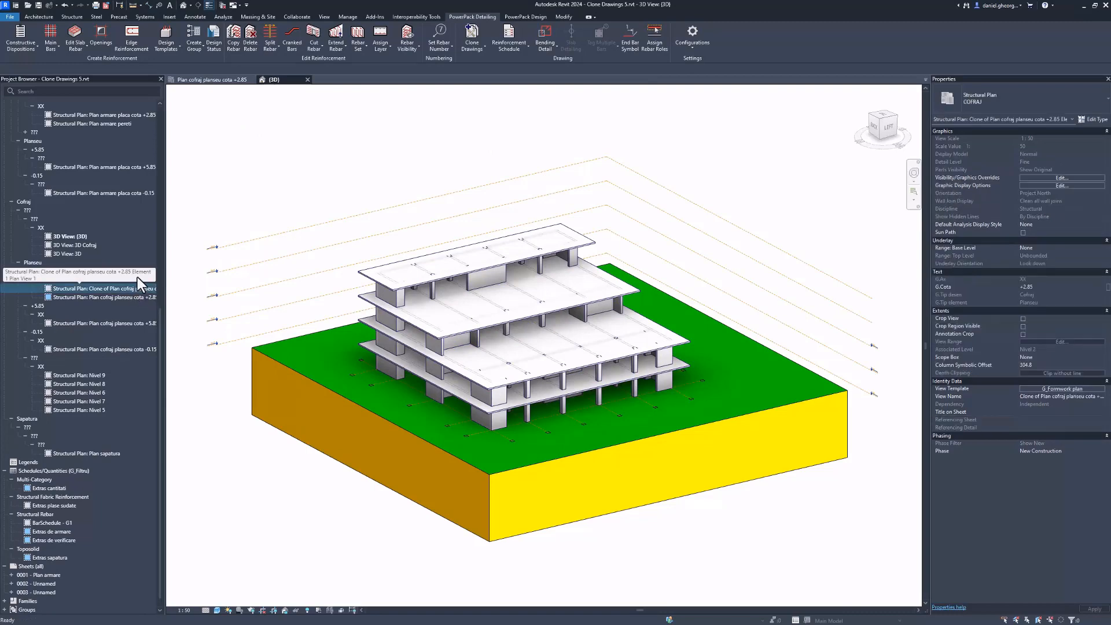
double_click(103, 289)
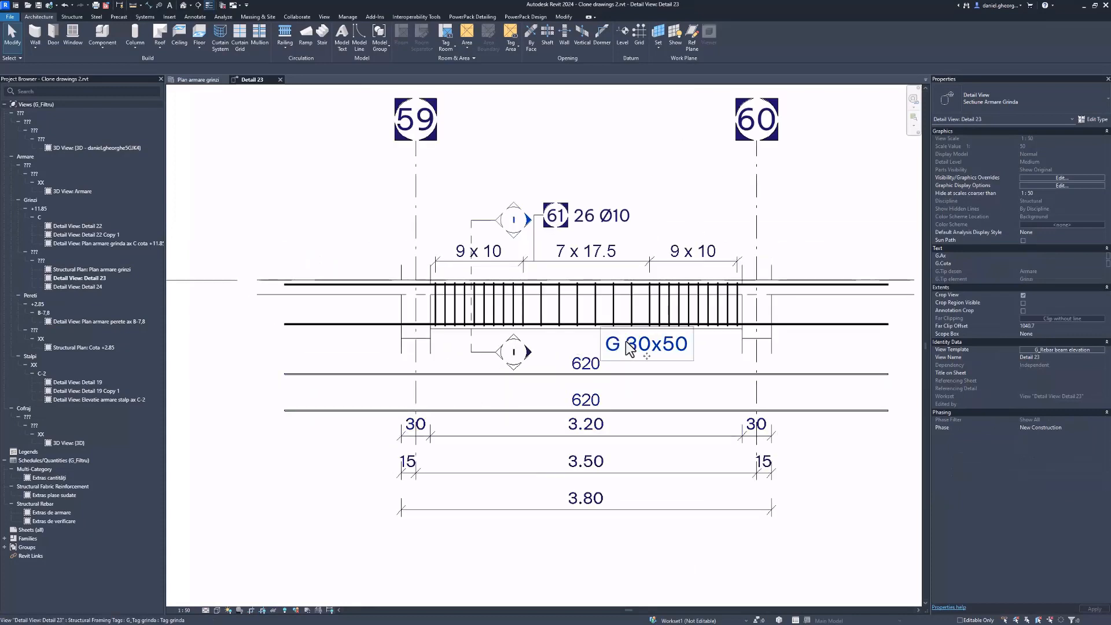
- Inspect the G 30x50 beam tag, stirrup rebar and multi-rebar spacing annotations in Detail 23
click(646, 344)
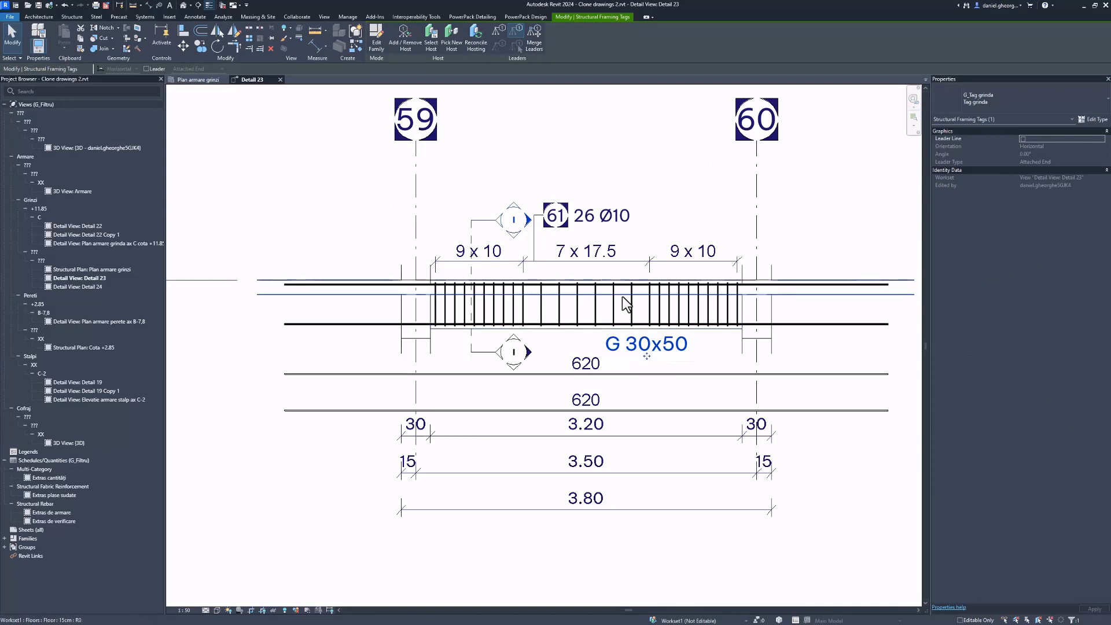
click(599, 302)
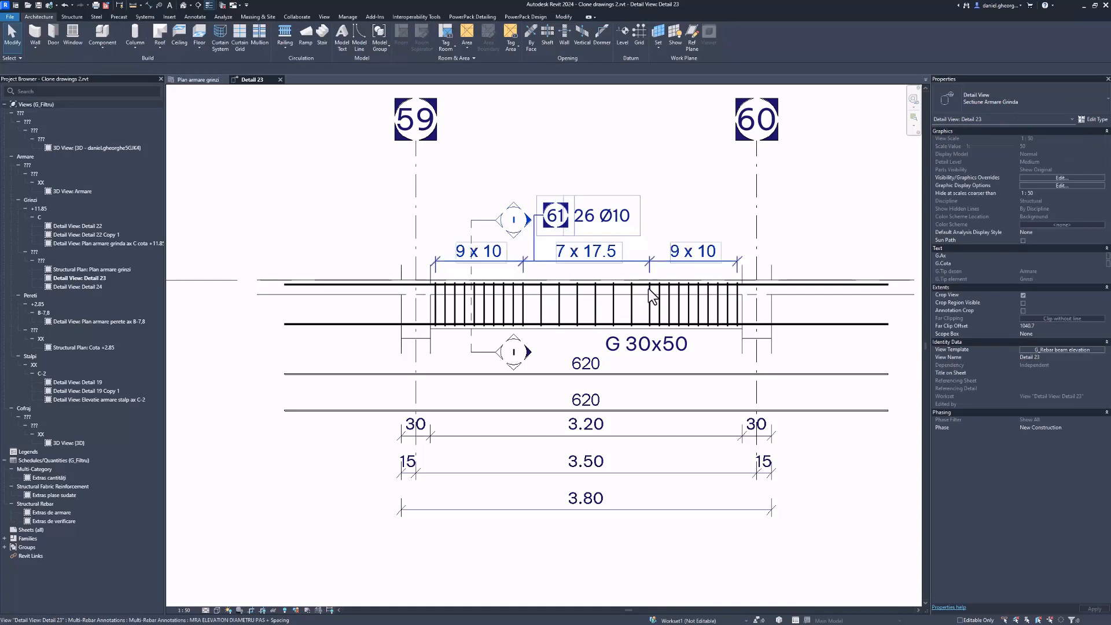
click(586, 496)
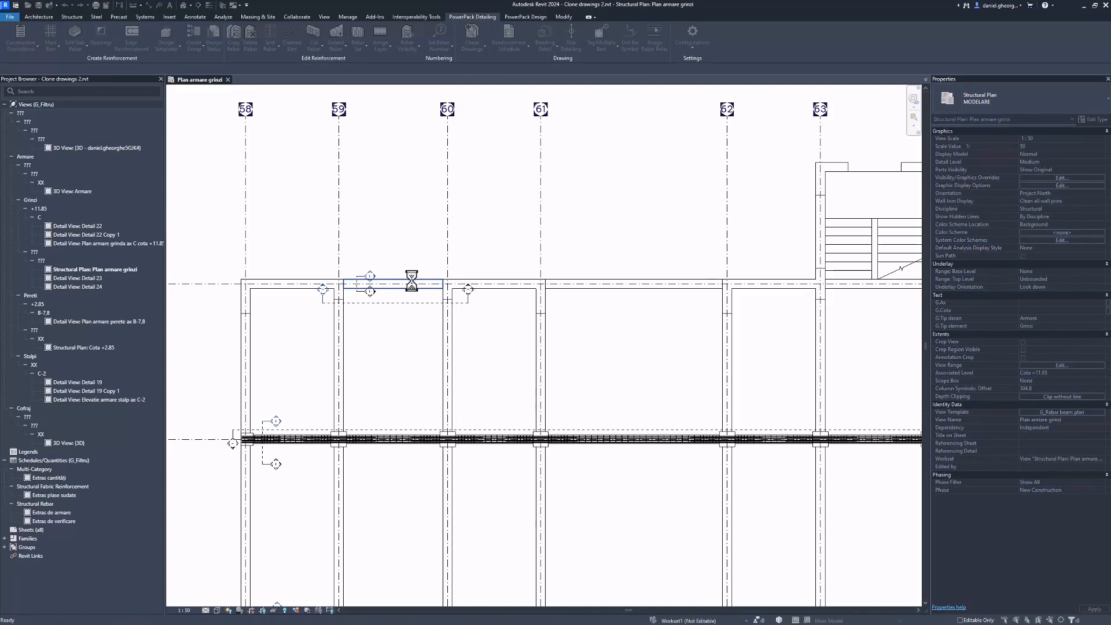
- Pick the template beam between grids 59 and 60 and finish the beam selection
click(393, 284)
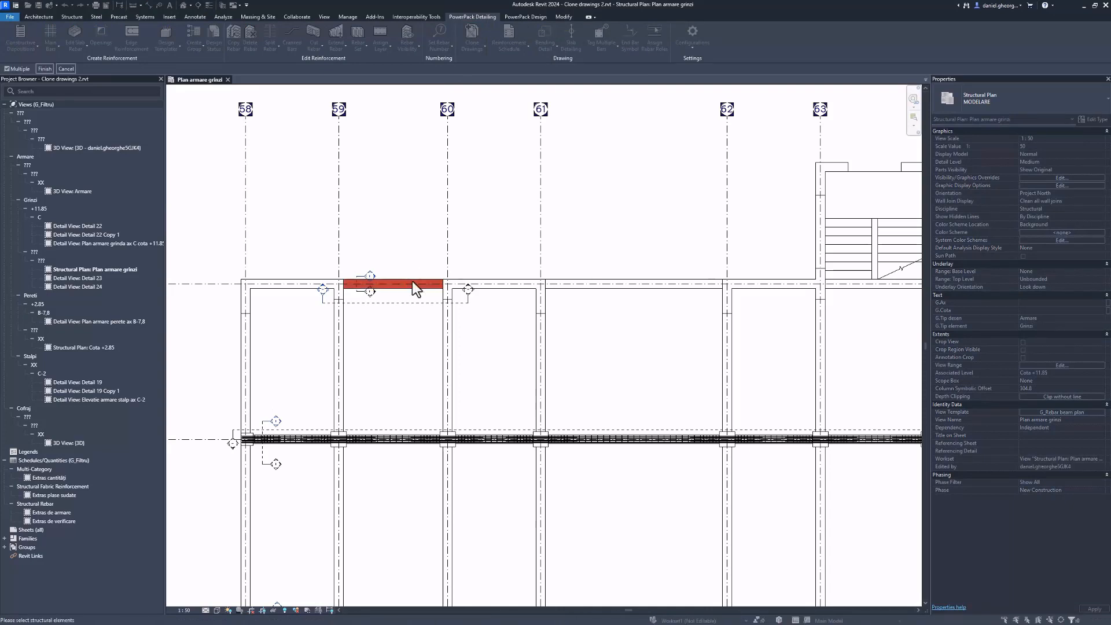
click(633, 285)
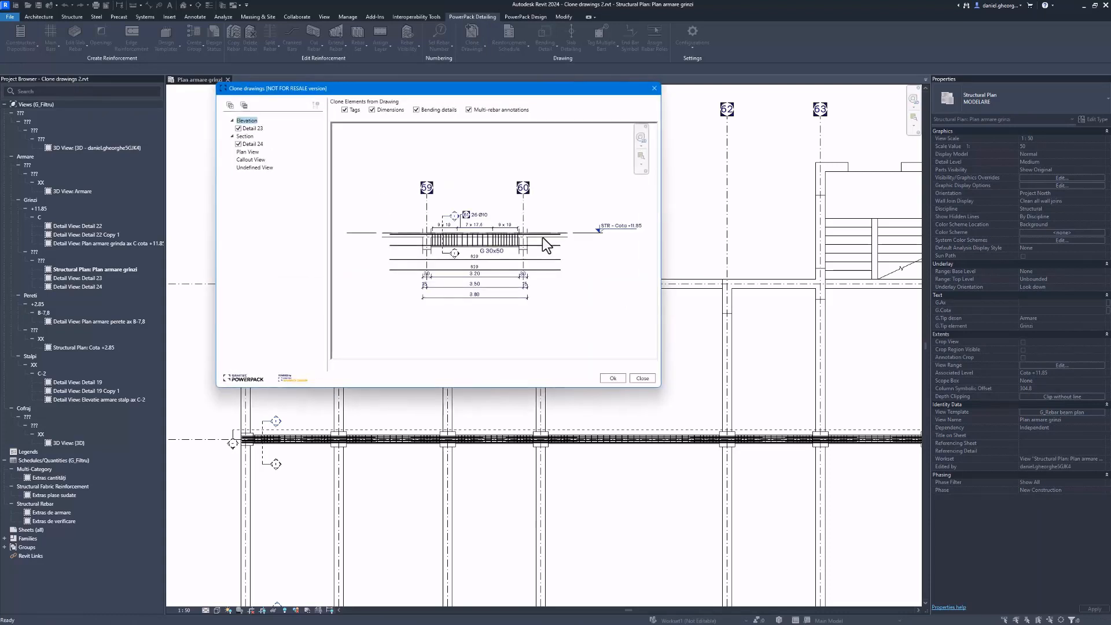
- Preview Detail 23 elevation and Detail 24 section, then confirm cloning them onto the second beam
click(253, 143)
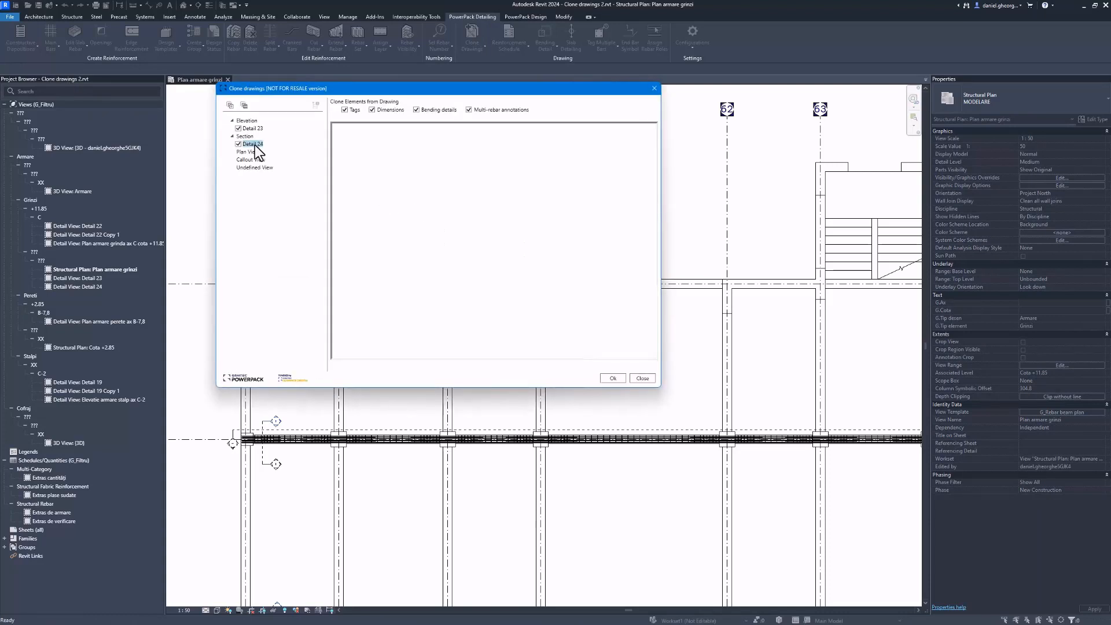
click(253, 128)
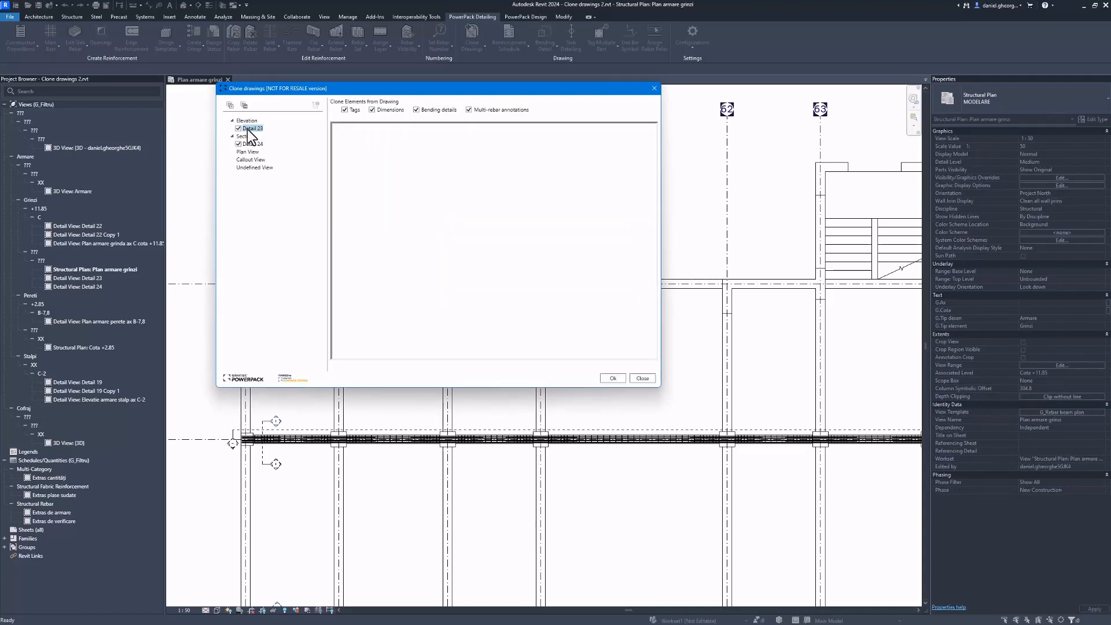
click(252, 128)
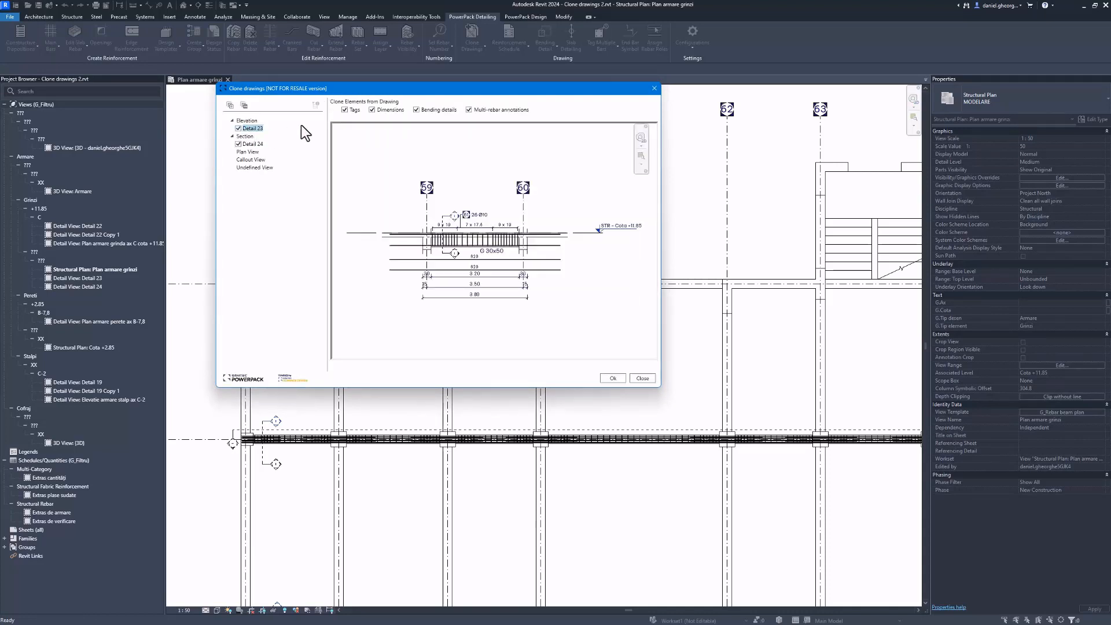
click(417, 110)
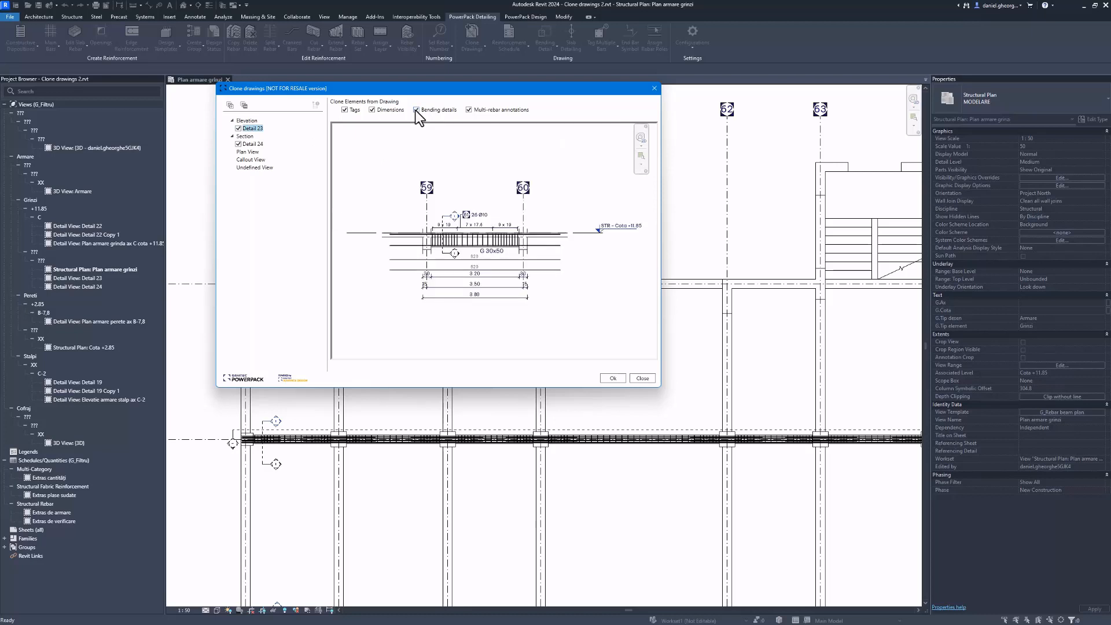
click(611, 377)
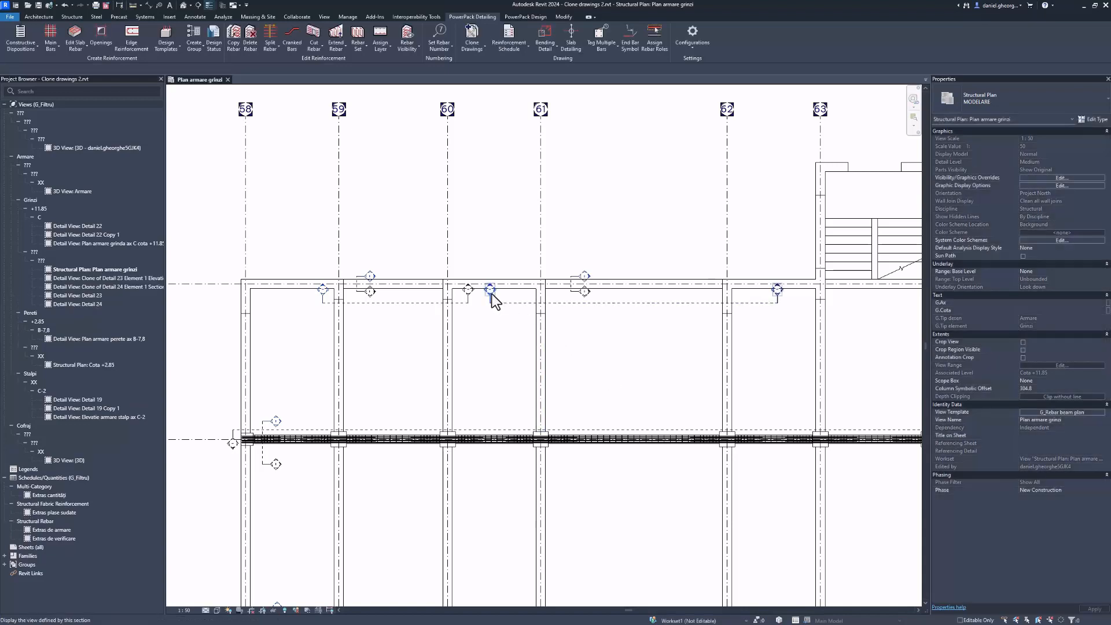
- Open the cloned Detail 23 elevation of the 30x60 beam and check its rebar annotation
double_click(107, 278)
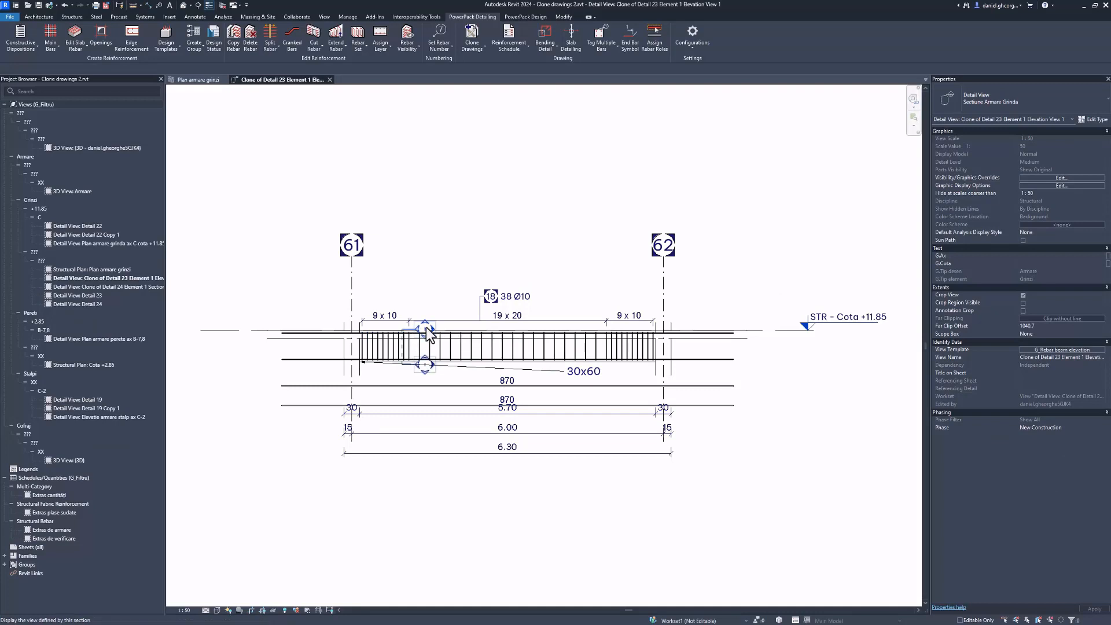
click(390, 79)
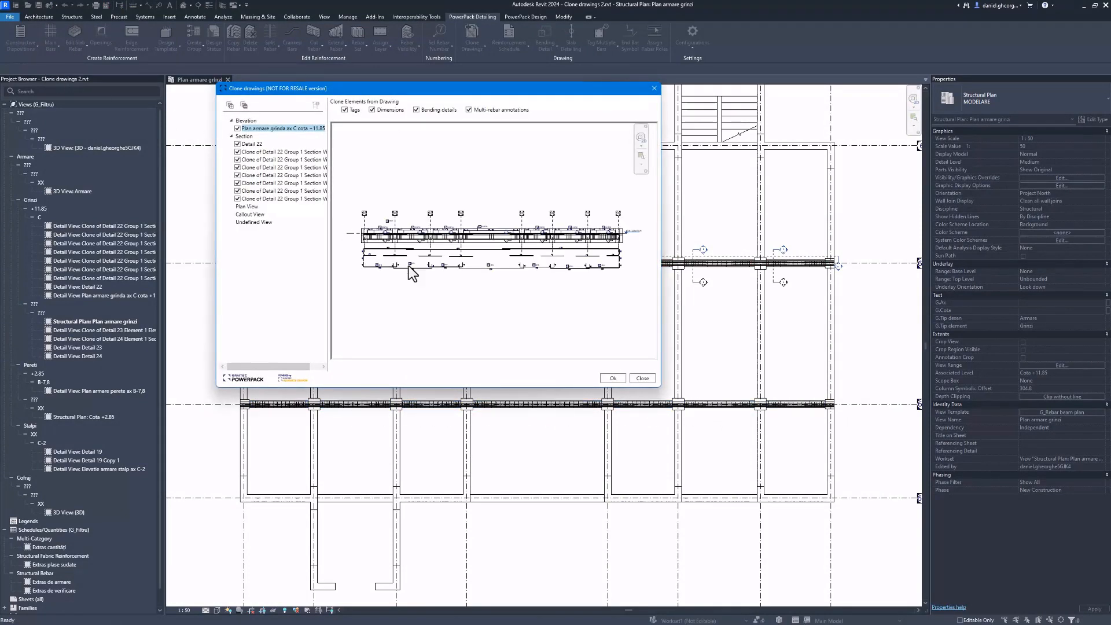
- Confirm cloning the axis C +11.85 beam plan and its Detail 22 sections onto the similar beams
click(612, 377)
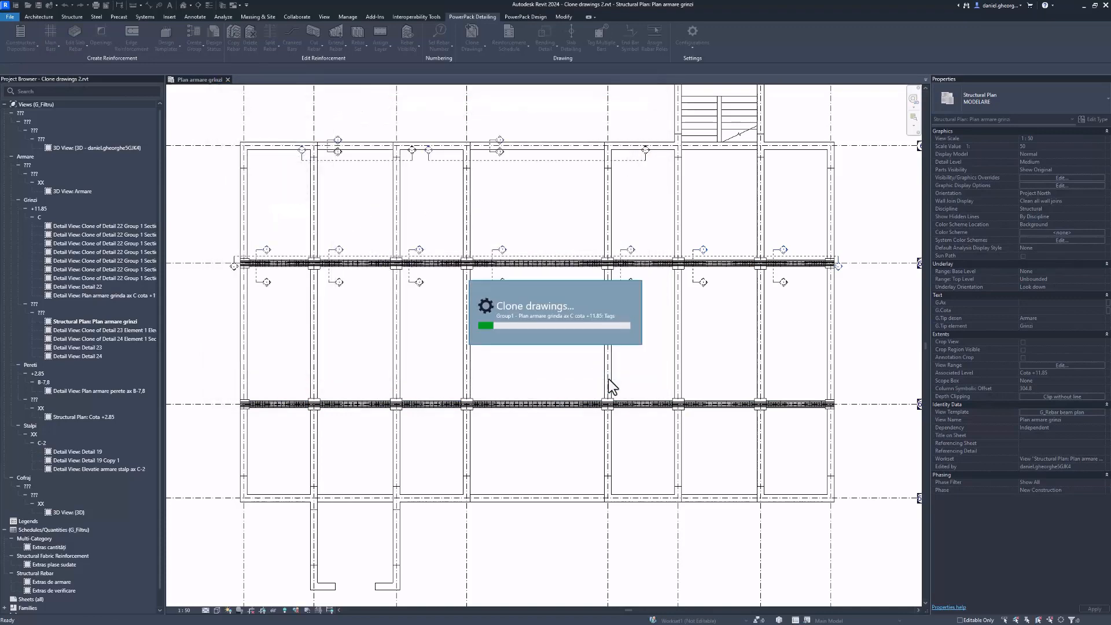